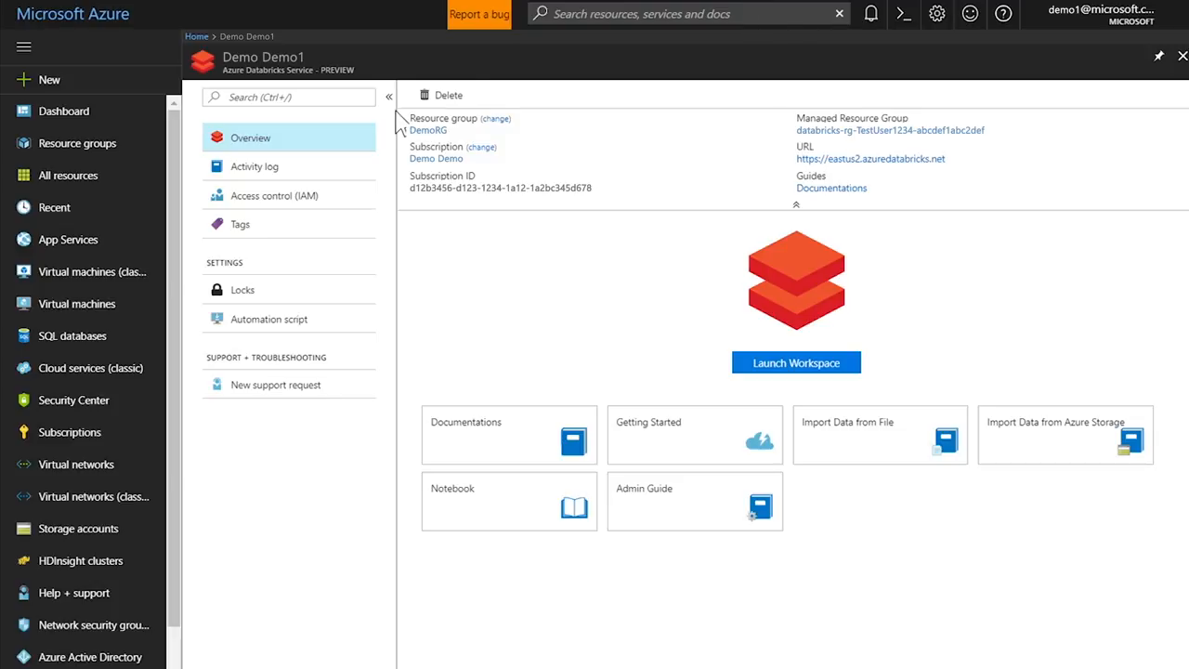
mouse_move(806, 377)
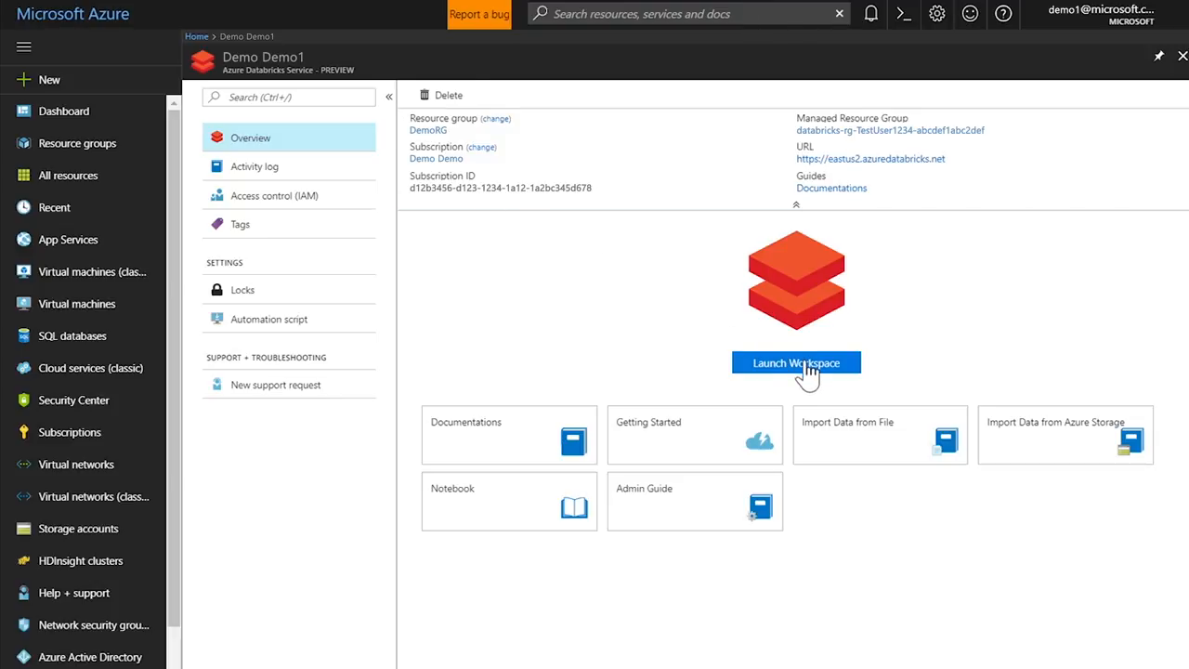
Launch the Azure Databricks workspace from the Demo Demo1 service Overview page
click(796, 363)
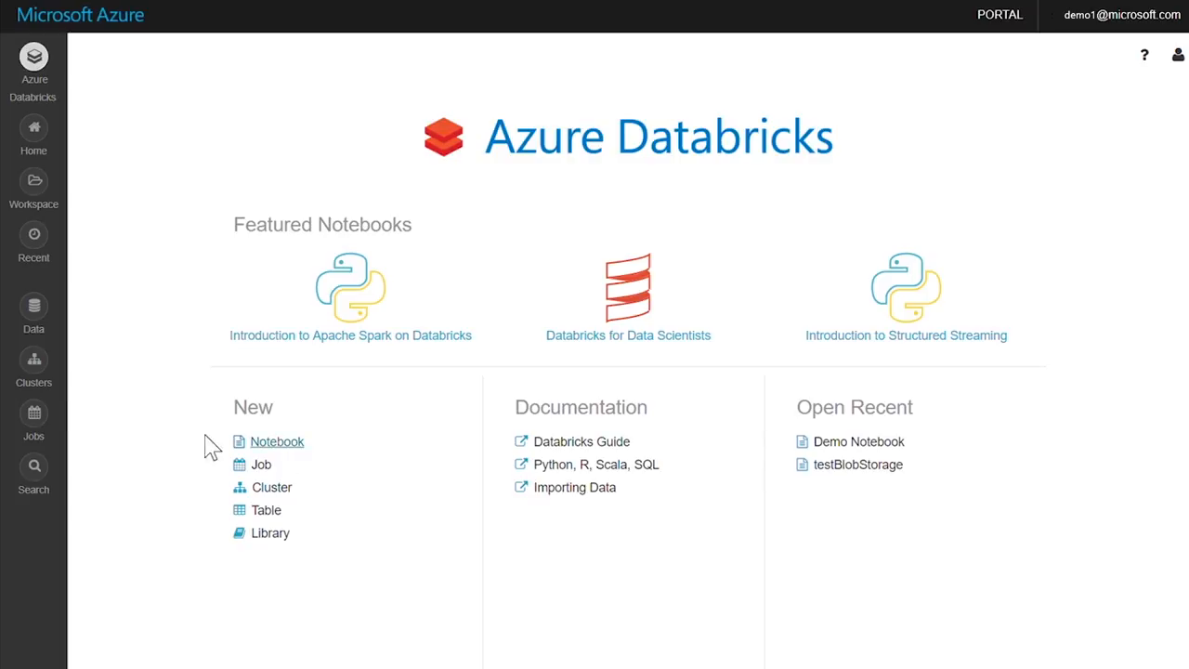
Create Standard cluster azuredatabricksdemo on runtime 3.3 with 2–8 autoscaling workers
click(34, 367)
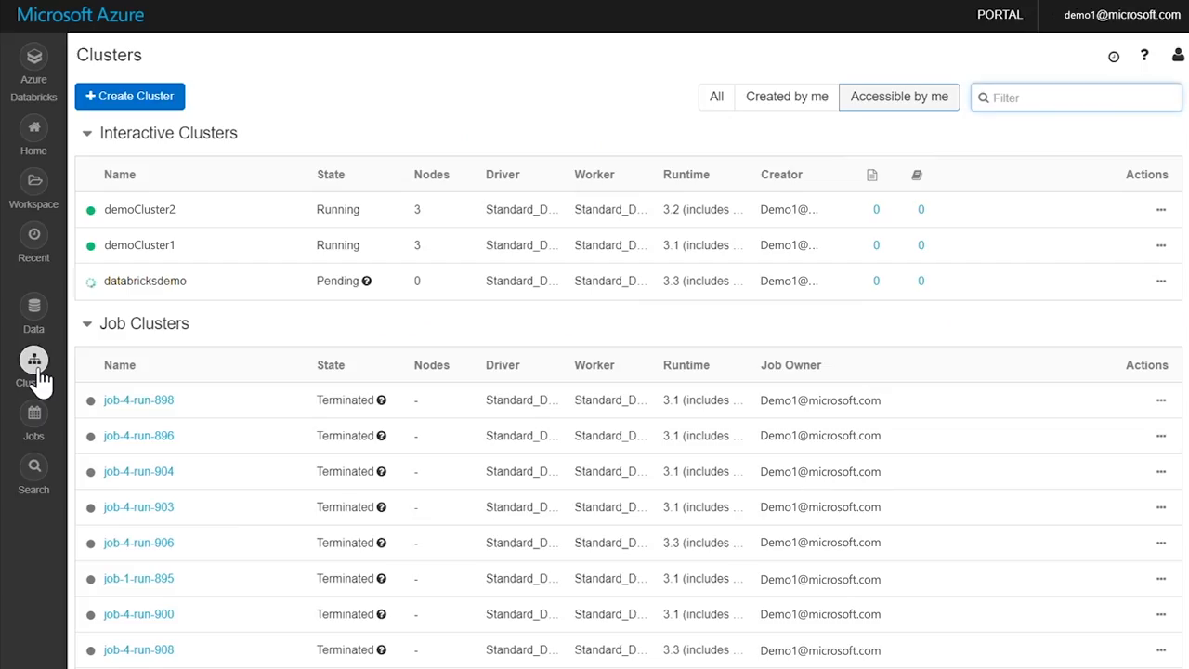
click(129, 95)
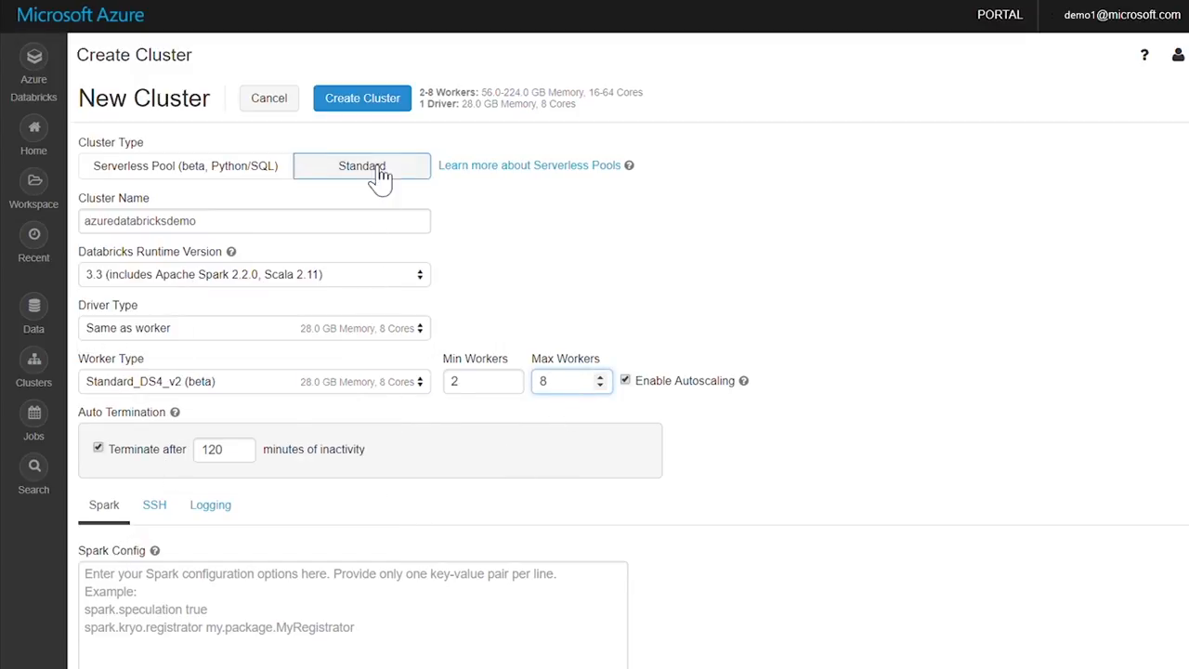
click(362, 97)
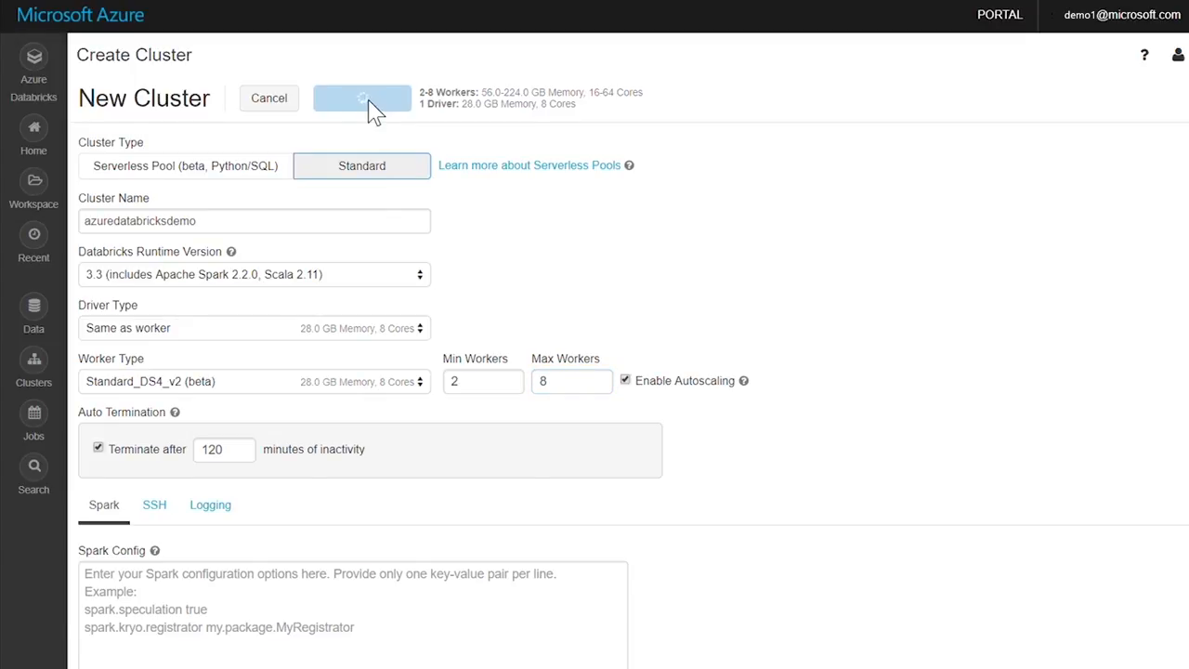
click(362, 97)
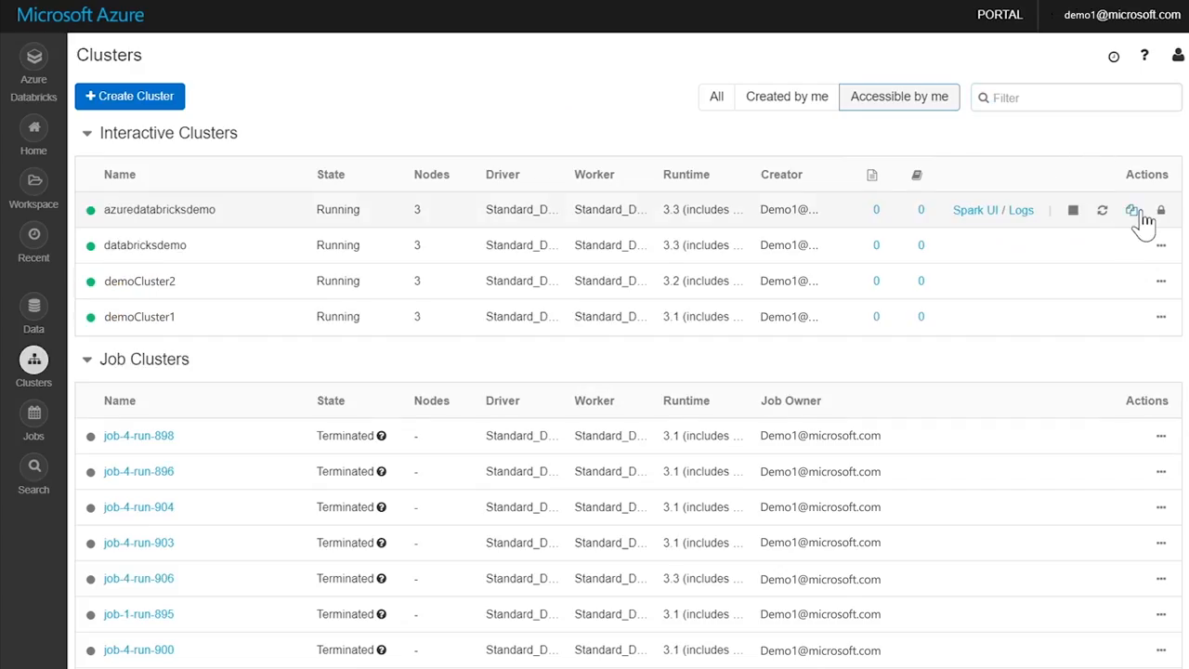
Clone azuredatabricksdemo as azuredatabricksdemo-2 with Standard_D3_v2 driver, Standard_DS3_v2 workers, adjusted max workers
click(1132, 209)
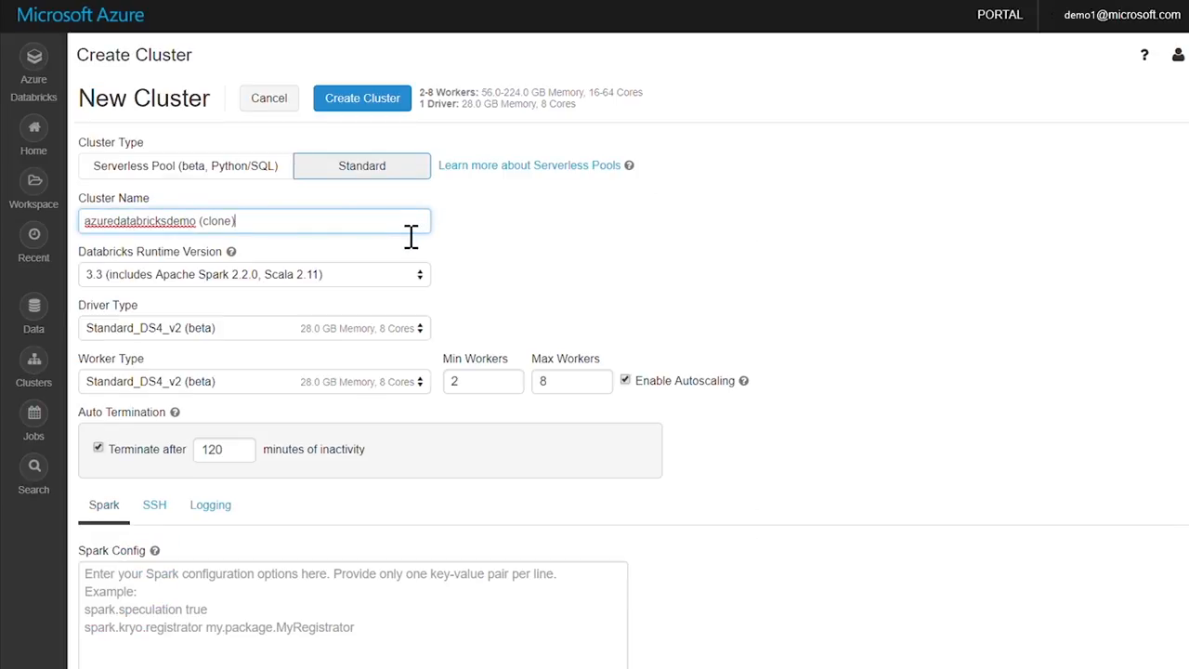
key(BackSpace)
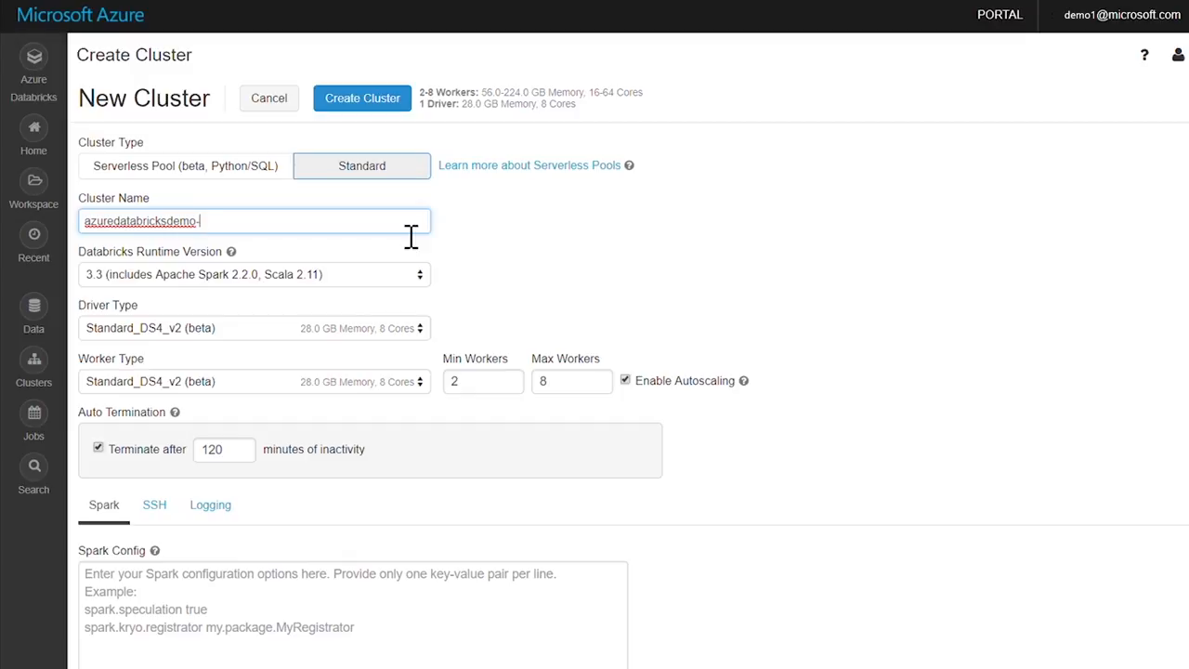
click(253, 327)
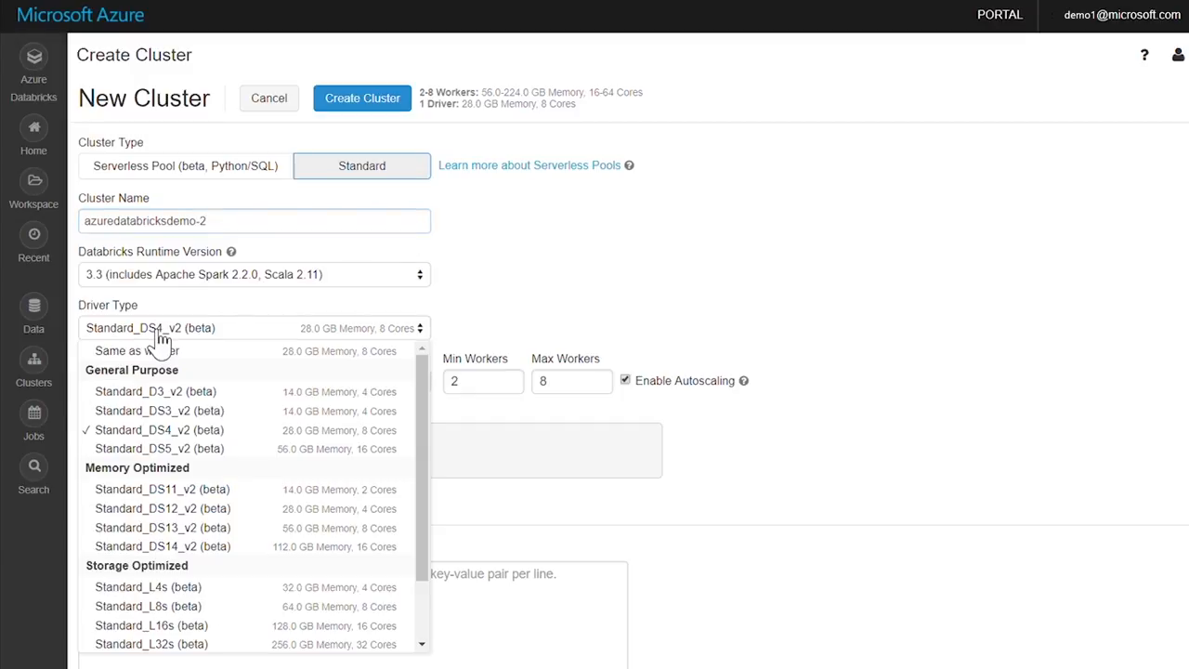
mouse_move(153, 432)
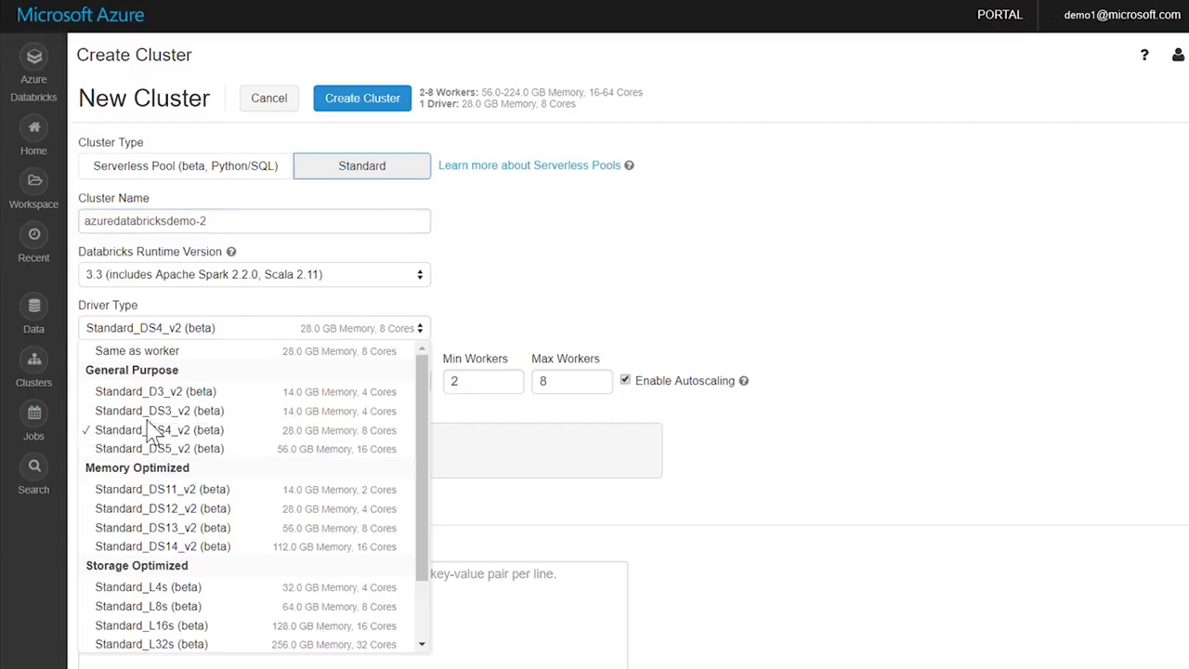
click(155, 391)
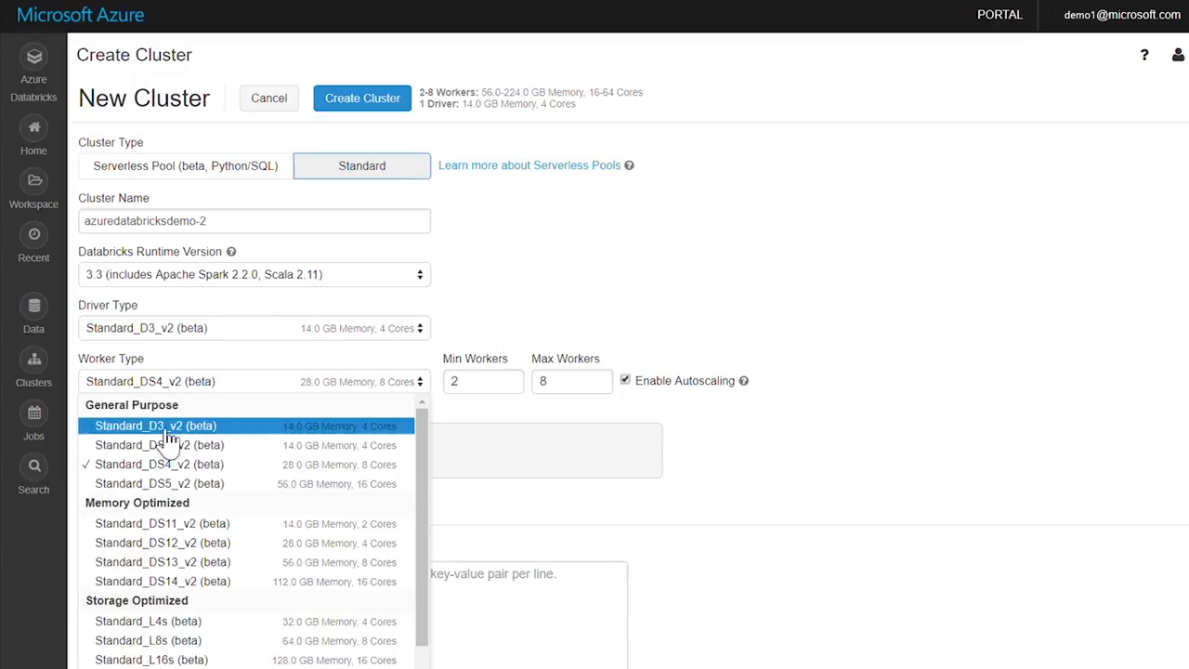
click(155, 425)
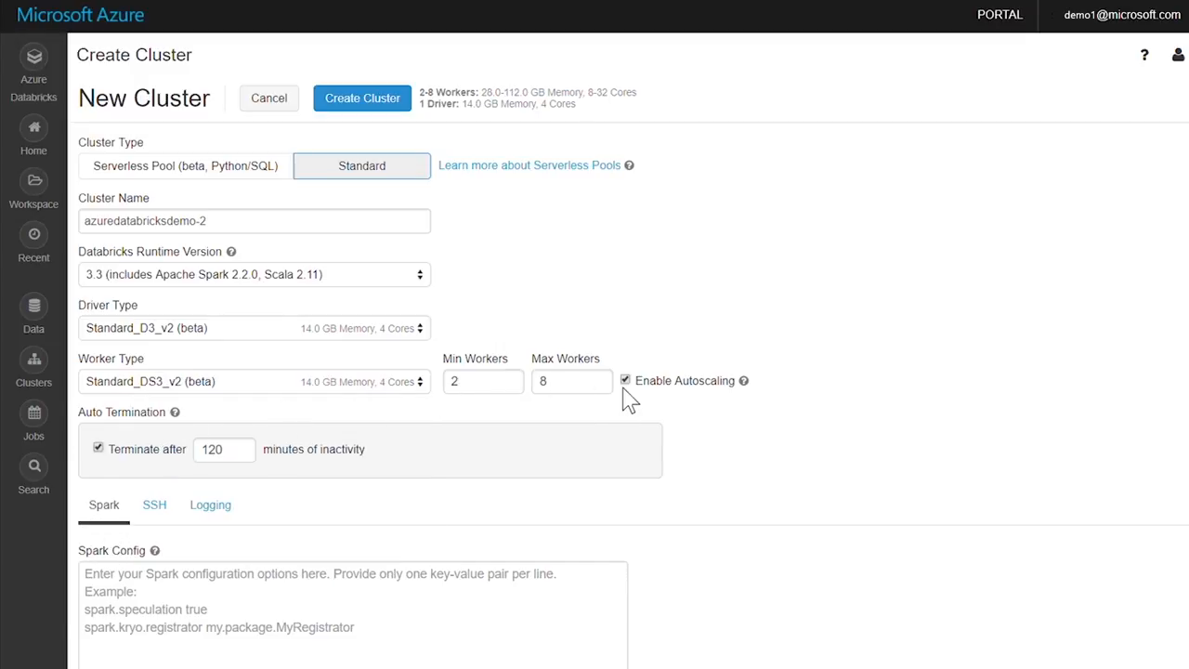
click(625, 380)
text(0)
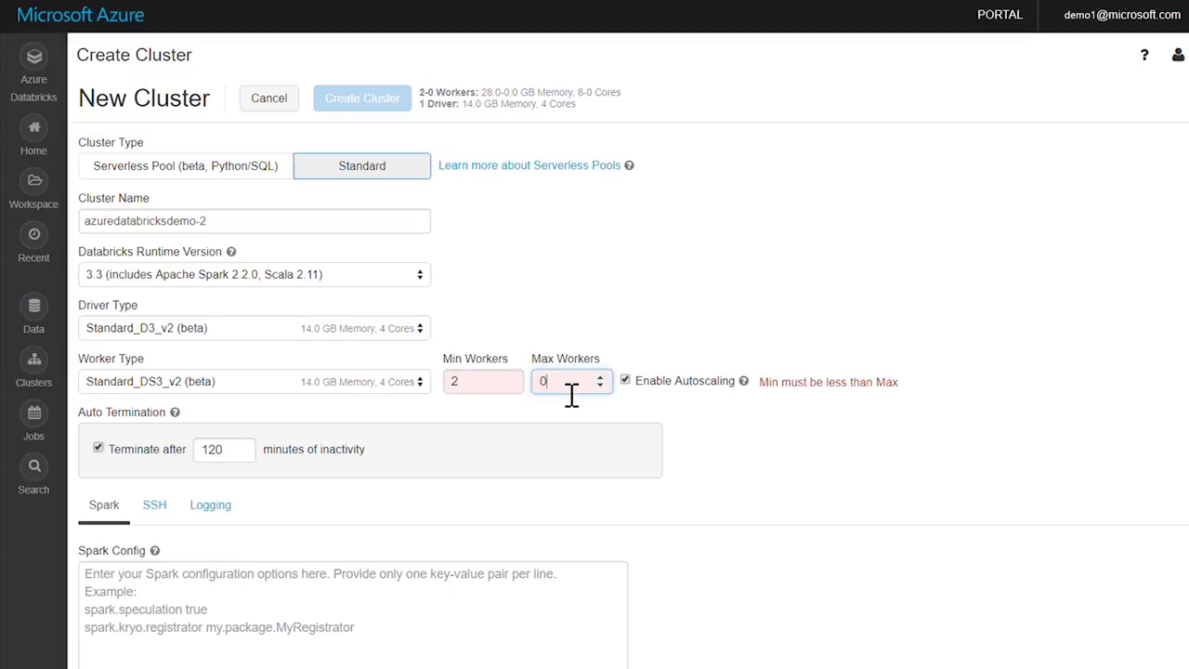
text(1)
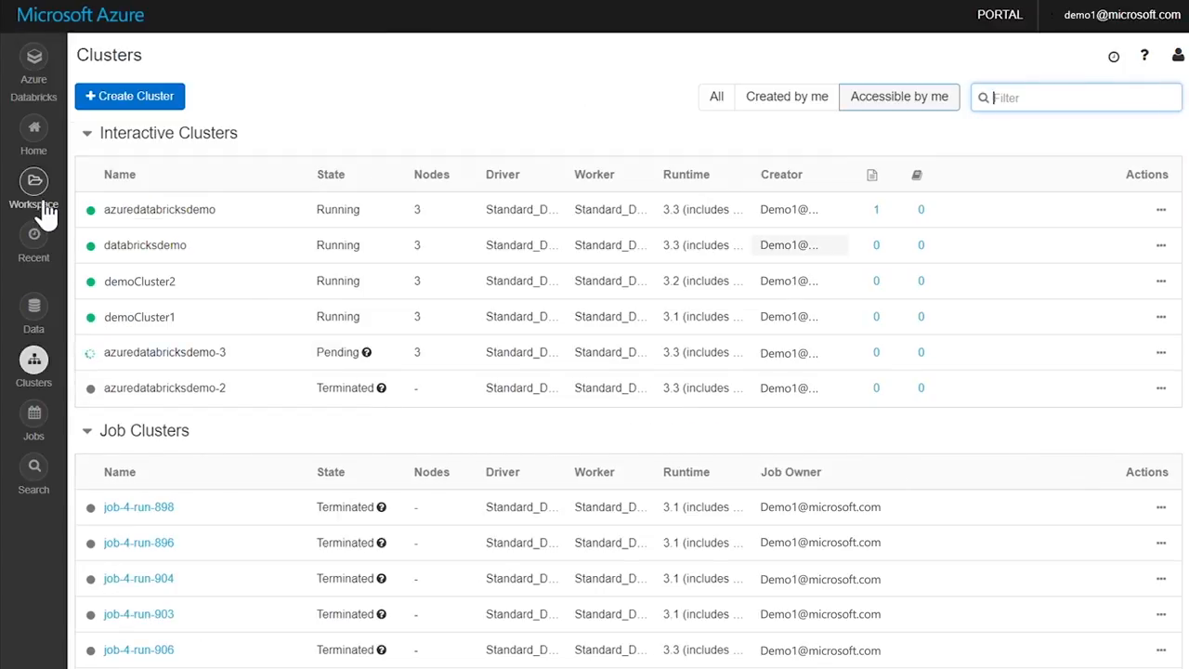
Grant user Demo 2 Can Run permission on Demo Notebook and save
click(33, 186)
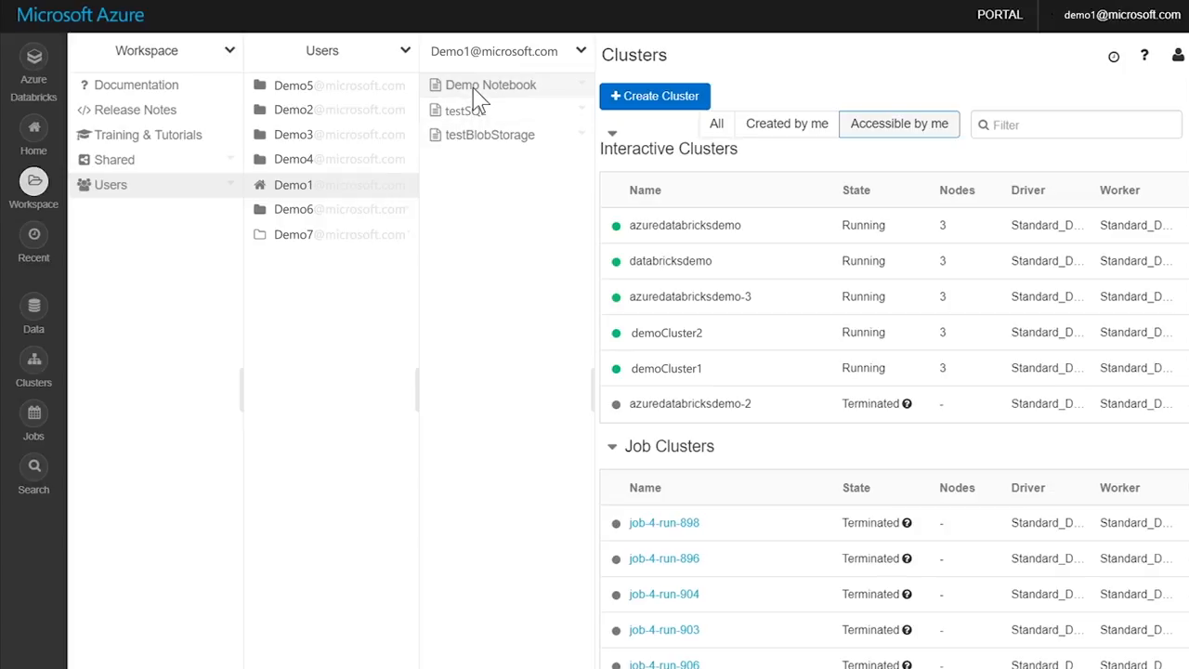
click(490, 85)
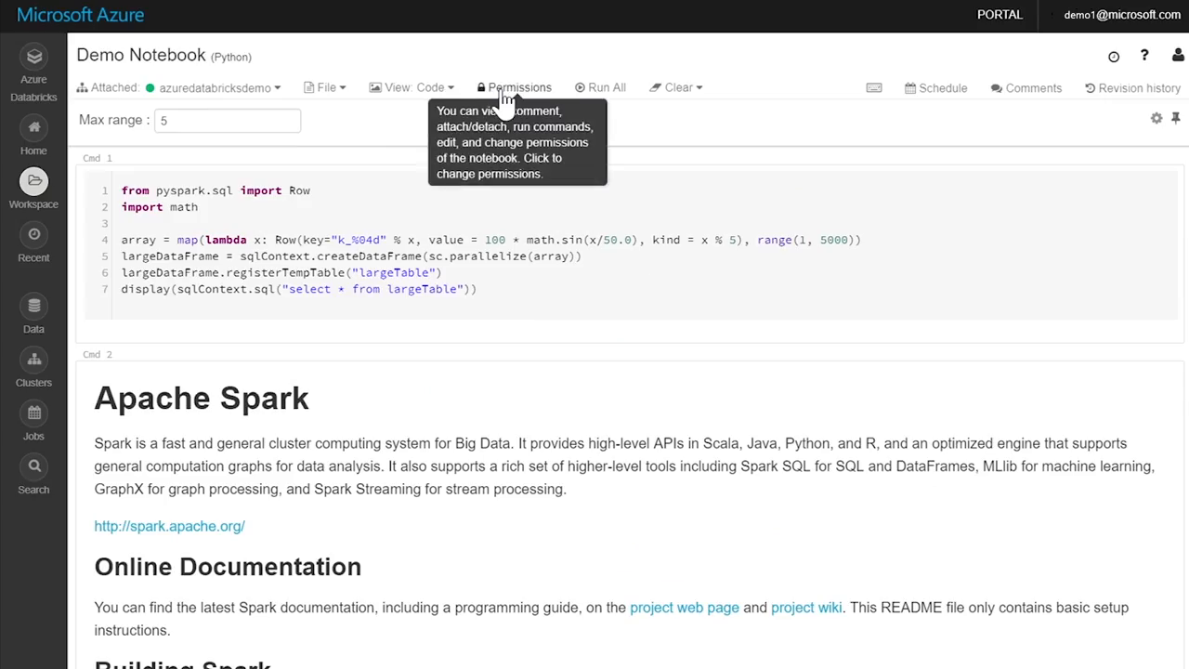
click(519, 87)
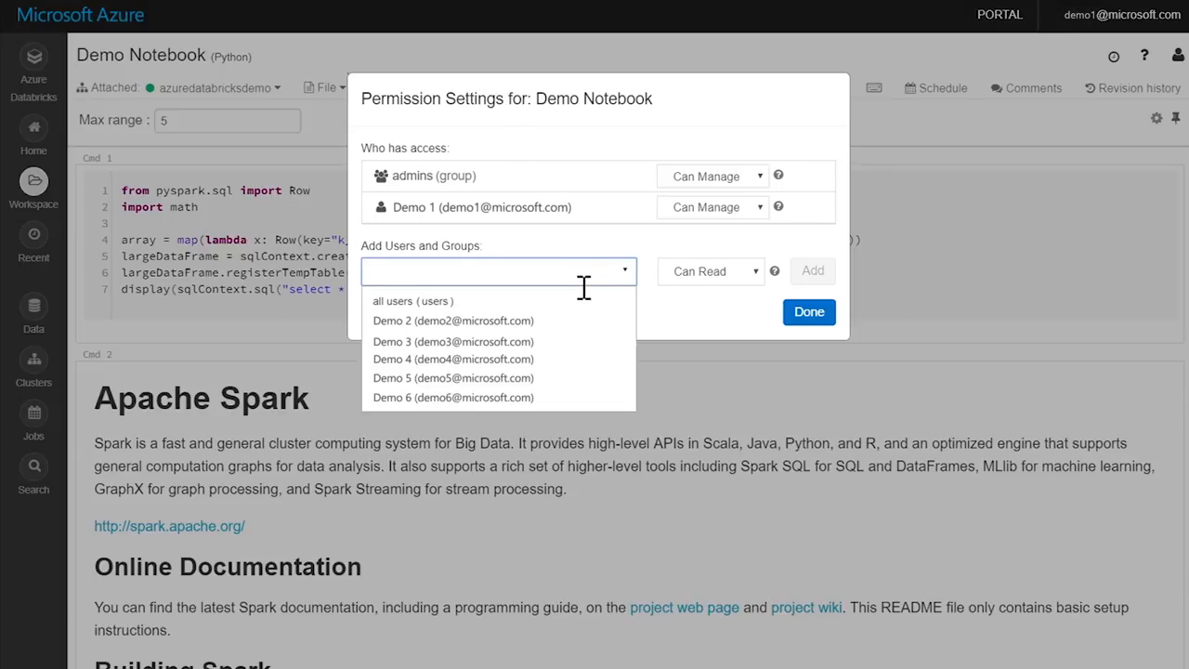
click(453, 320)
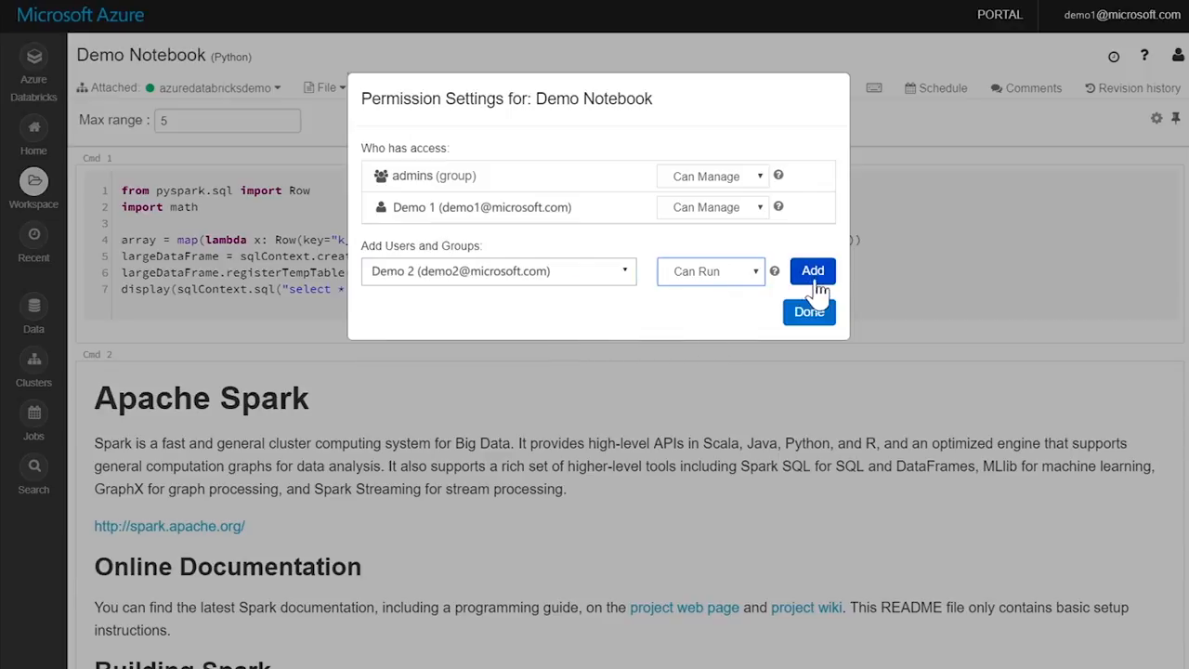
click(812, 271)
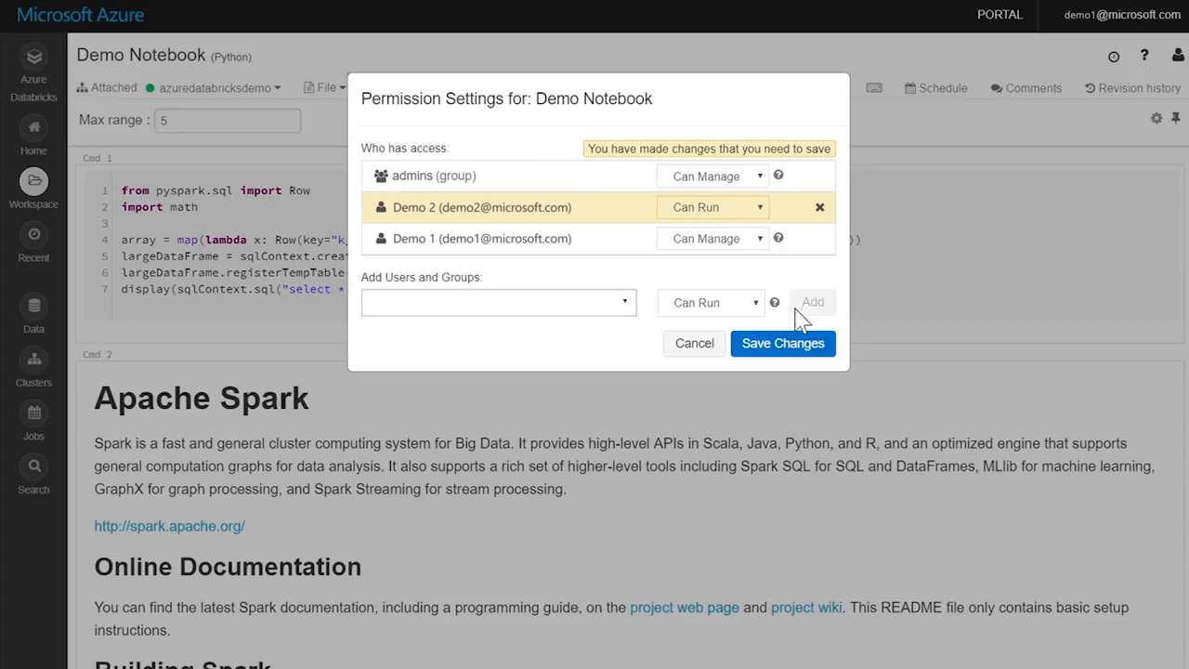
click(783, 343)
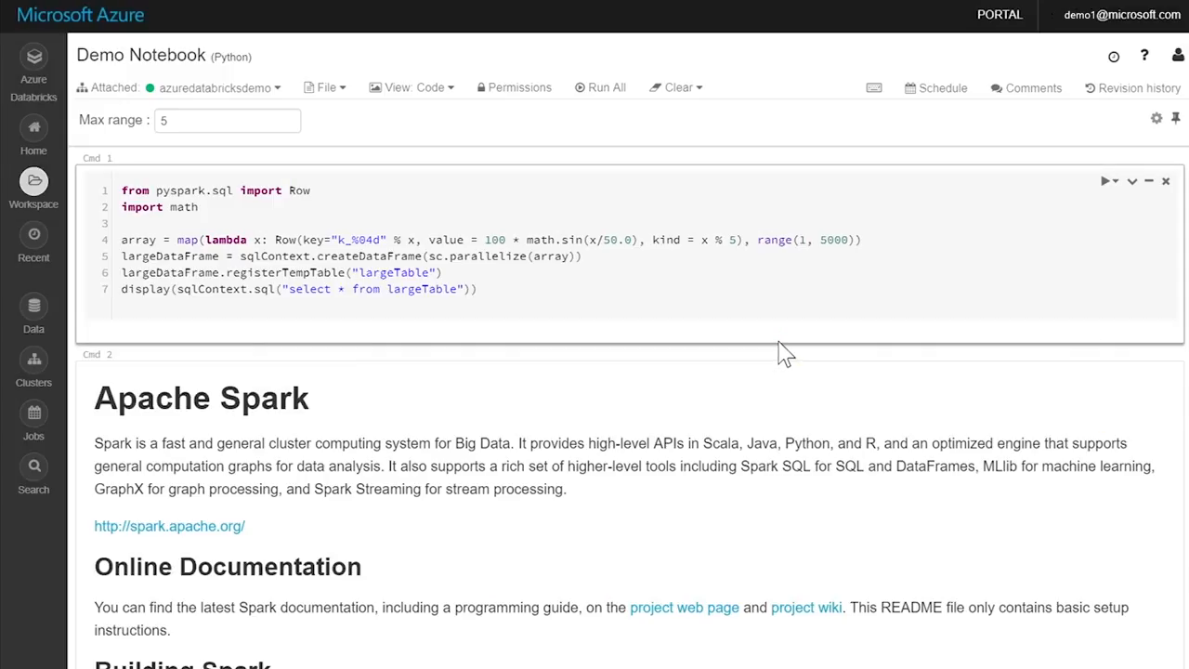
Preview supplier.csv in Data, name the table supplier, and create it
click(34, 312)
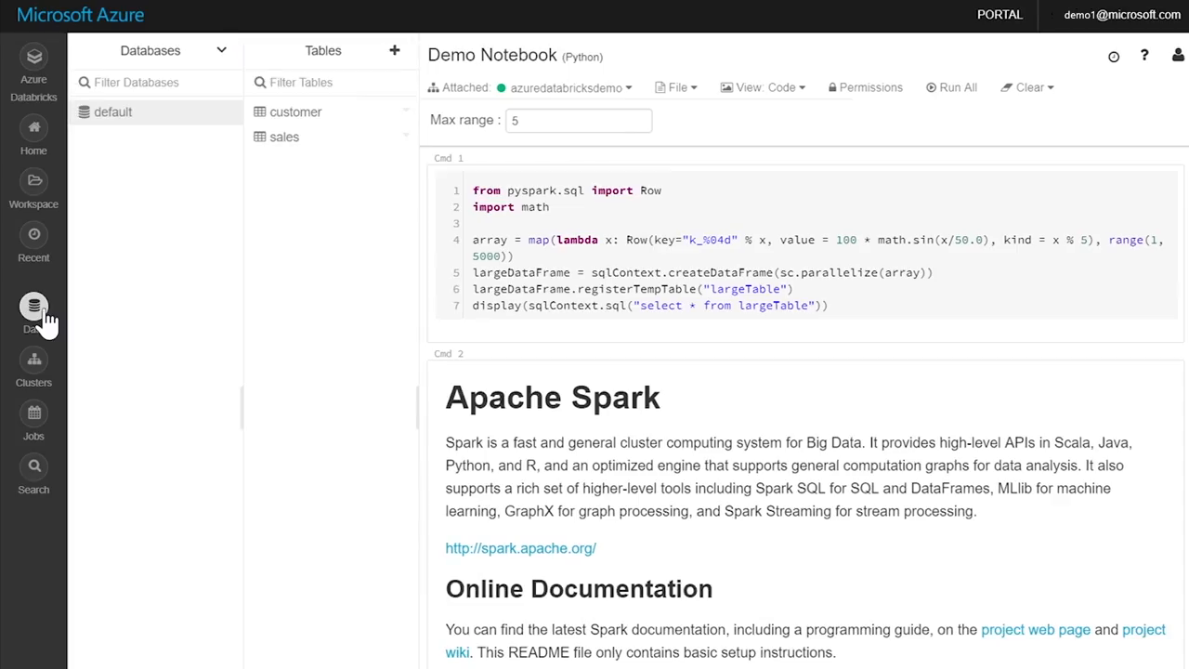
click(395, 50)
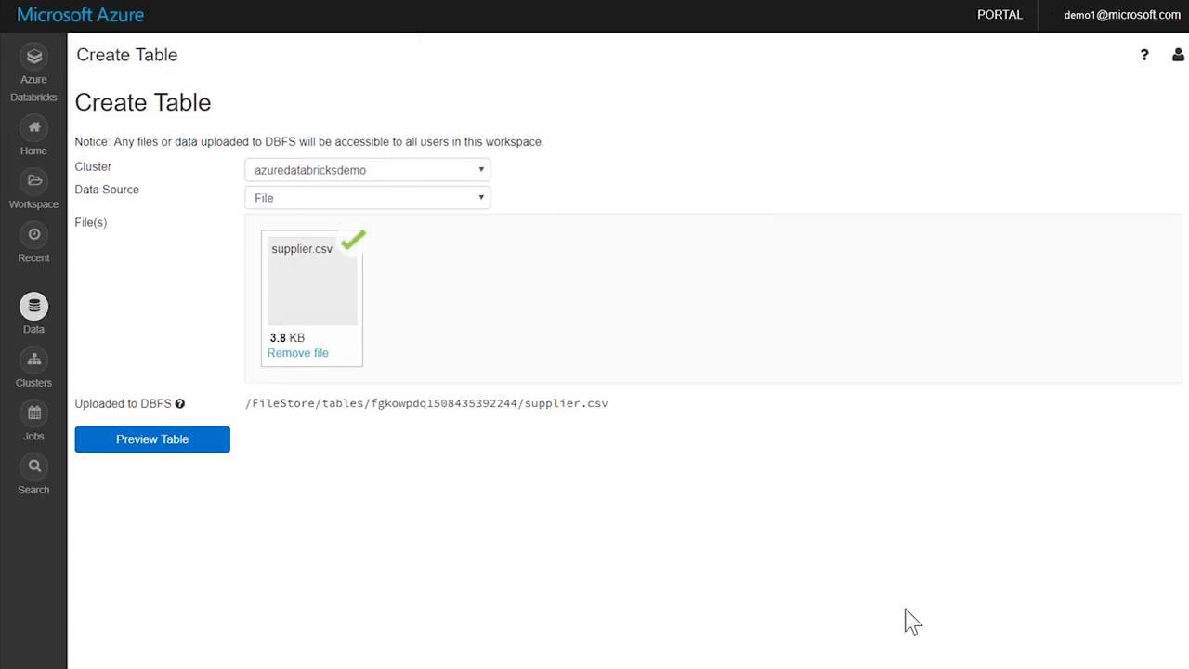
click(151, 438)
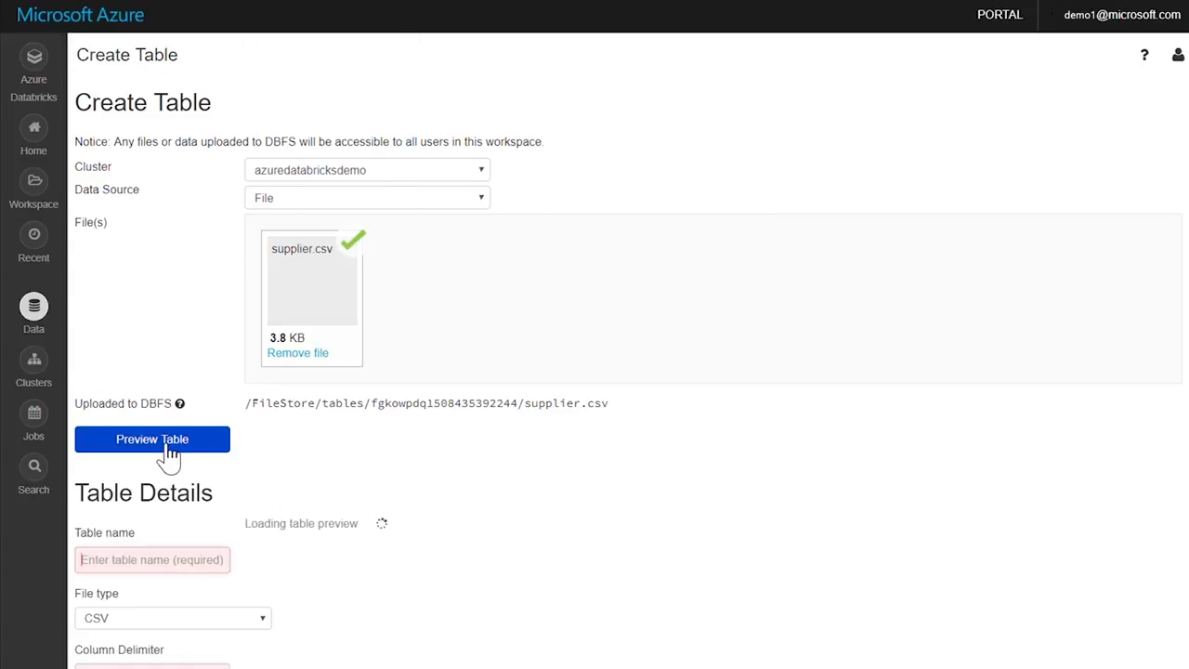
text(supplier)
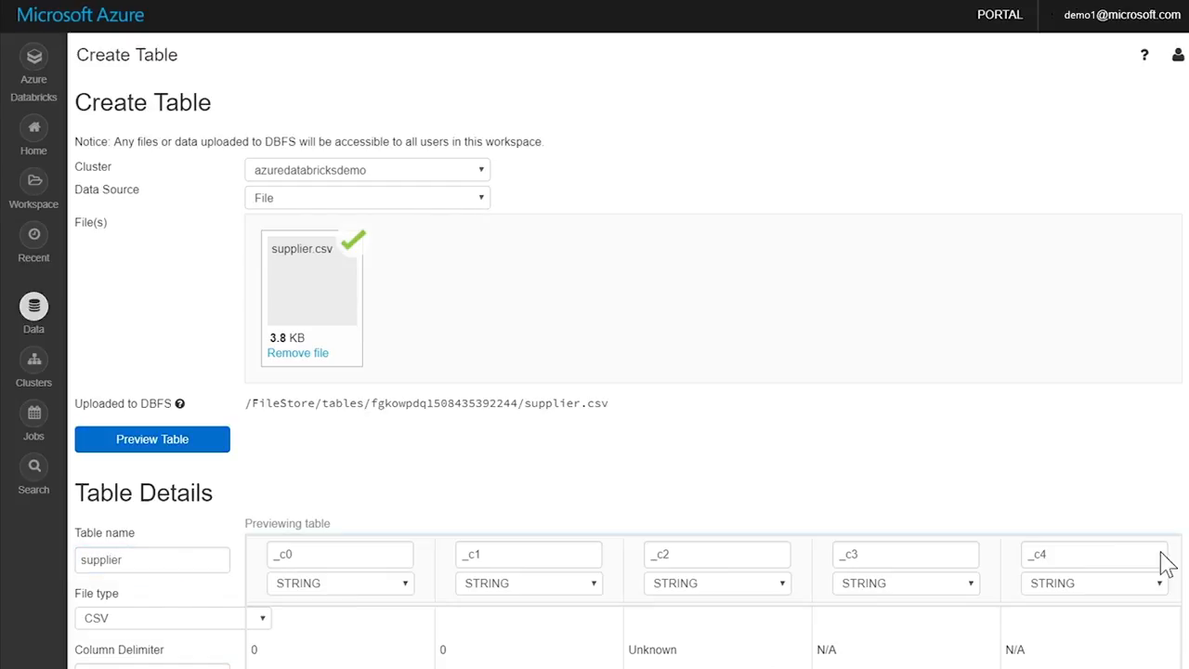
scroll(down, 3)
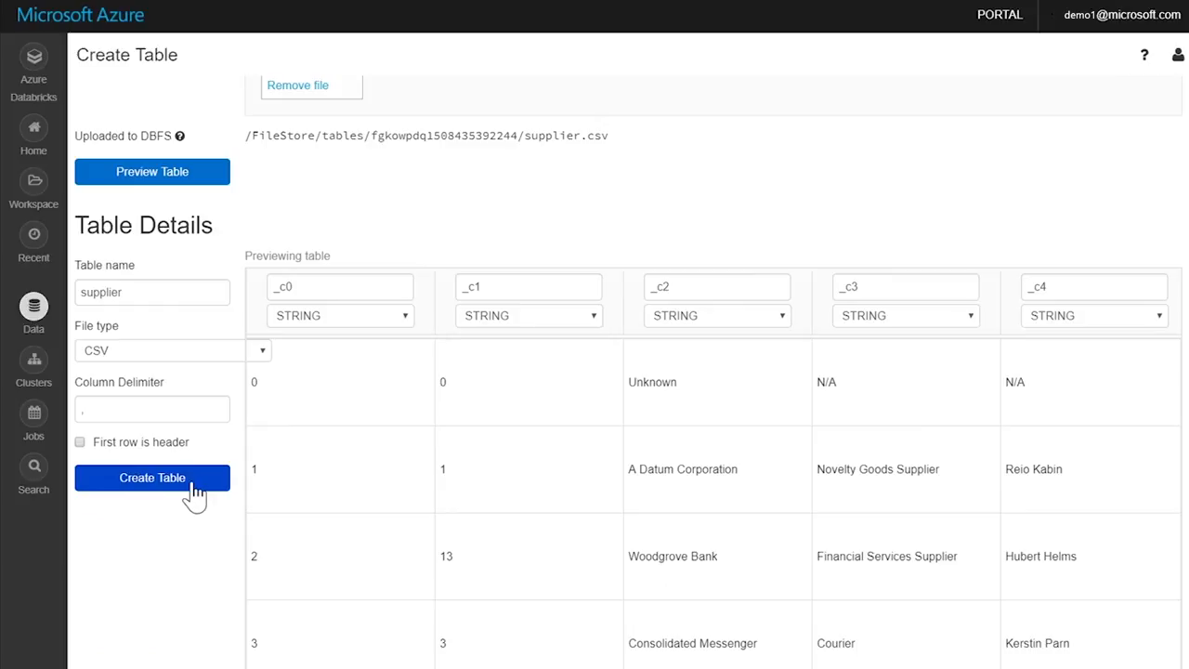
click(151, 477)
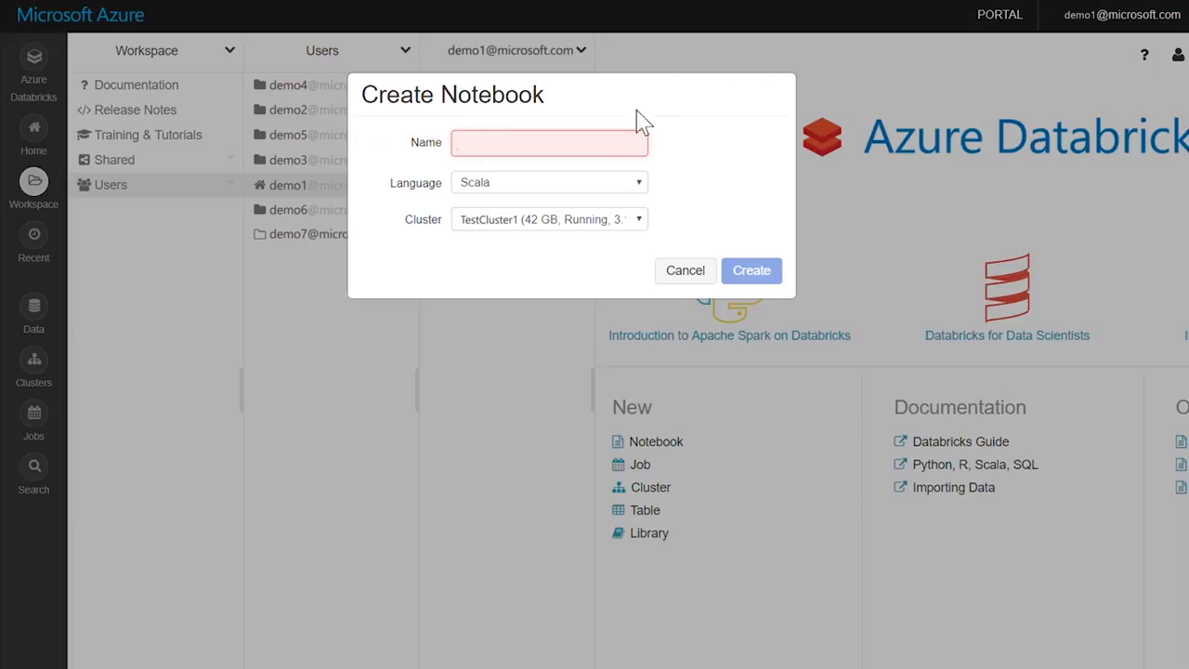
Create Scala notebook MountStorage on TestCluster1 and comment on the wasbs path in Cmd 2
text(MountStorage)
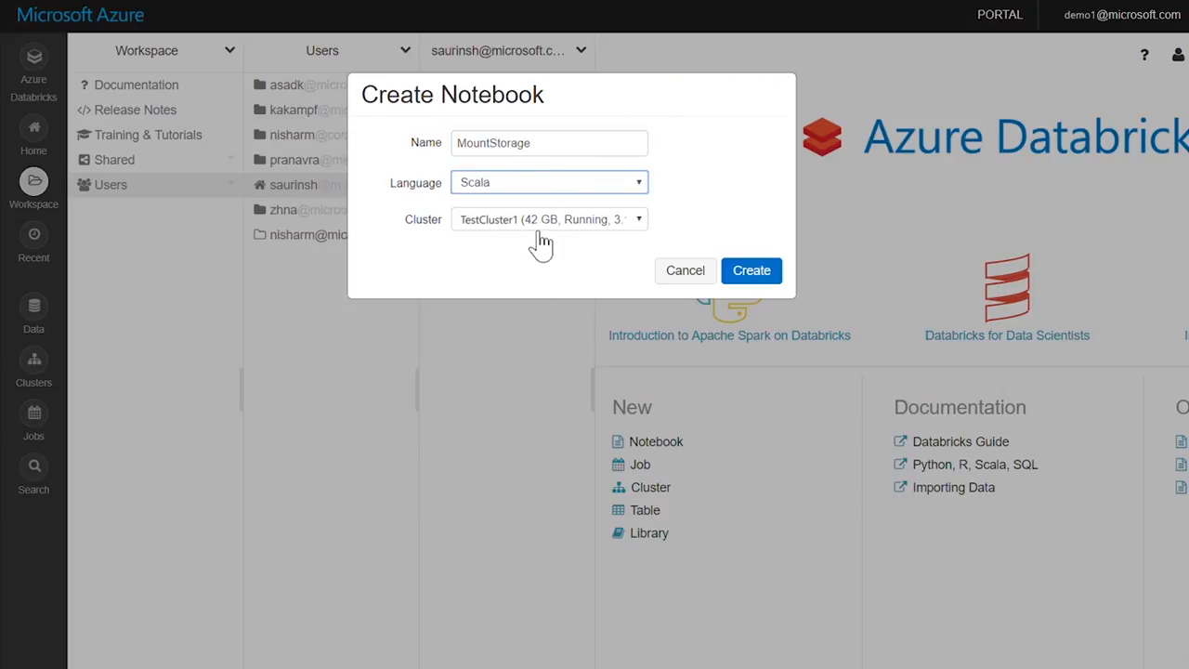
click(752, 270)
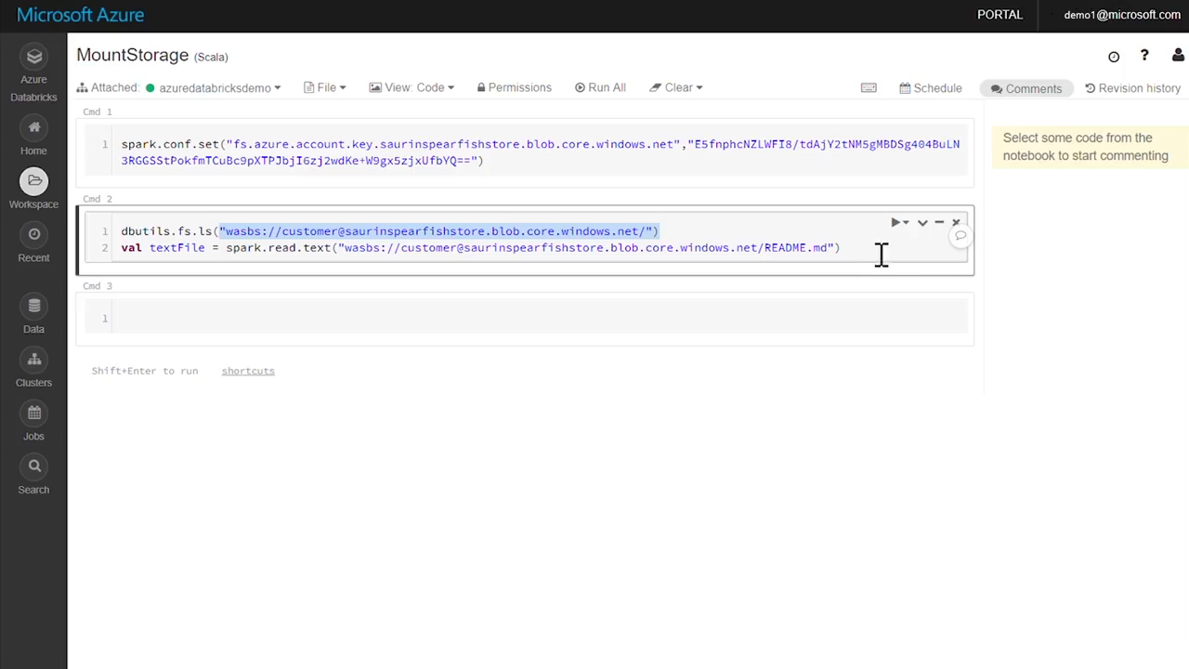
click(960, 235)
text(analysis.)
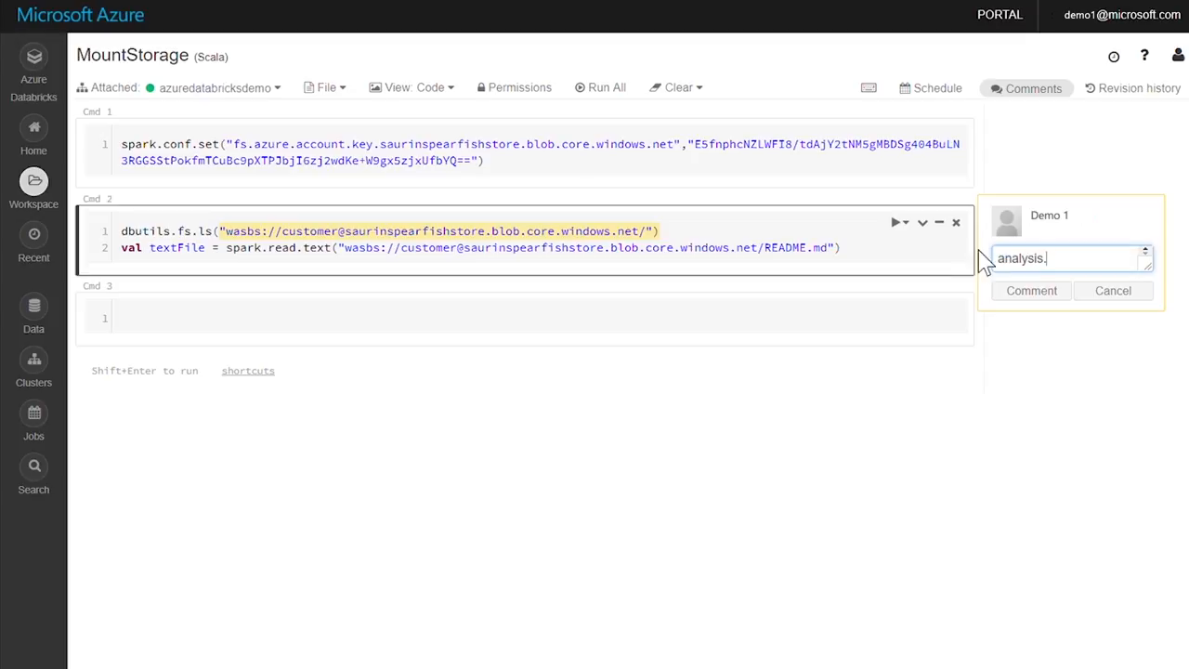
click(1031, 290)
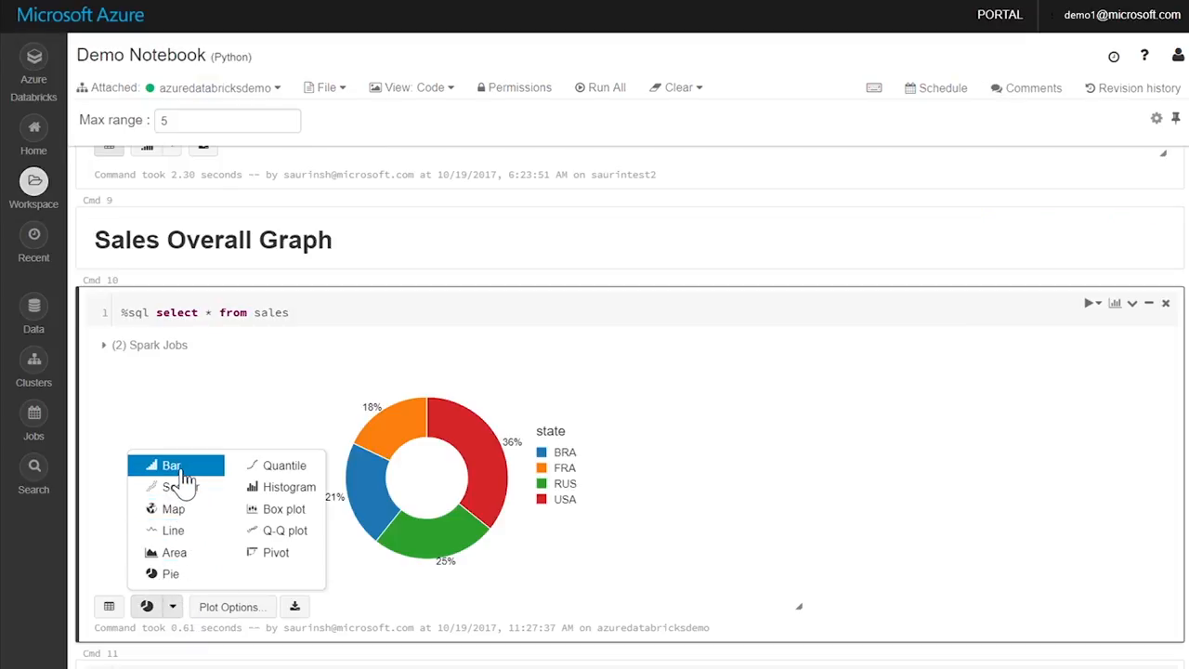
Switch the Cmd 10 sales-by-state chart to Bar, then to Map
click(170, 465)
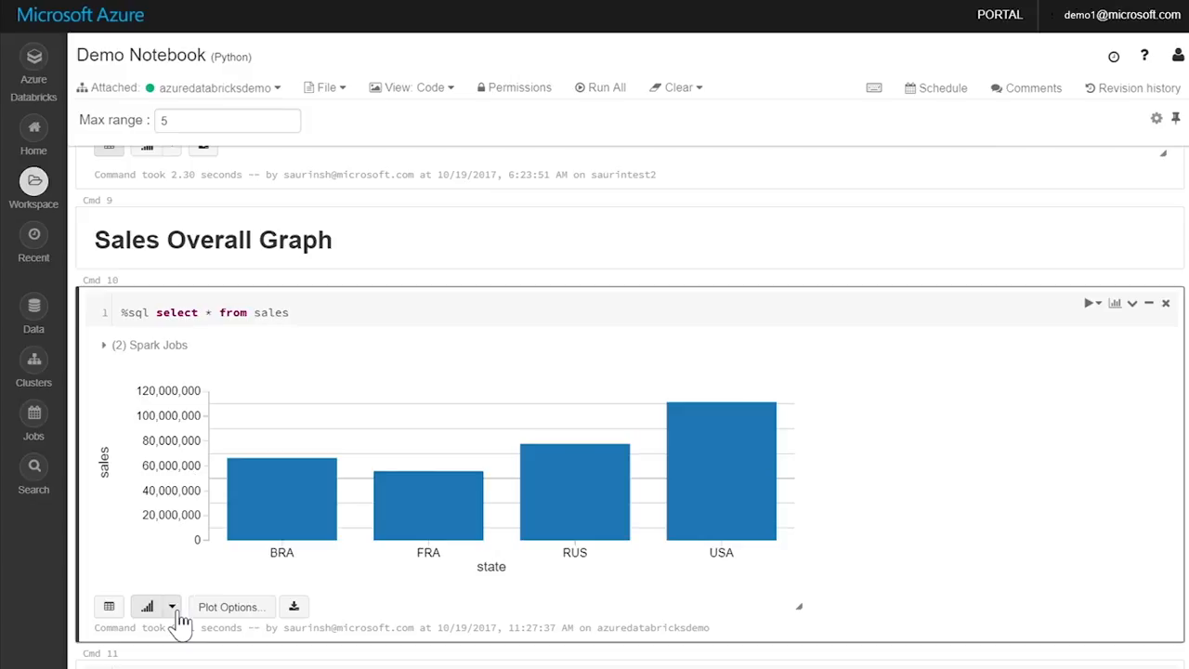
click(172, 607)
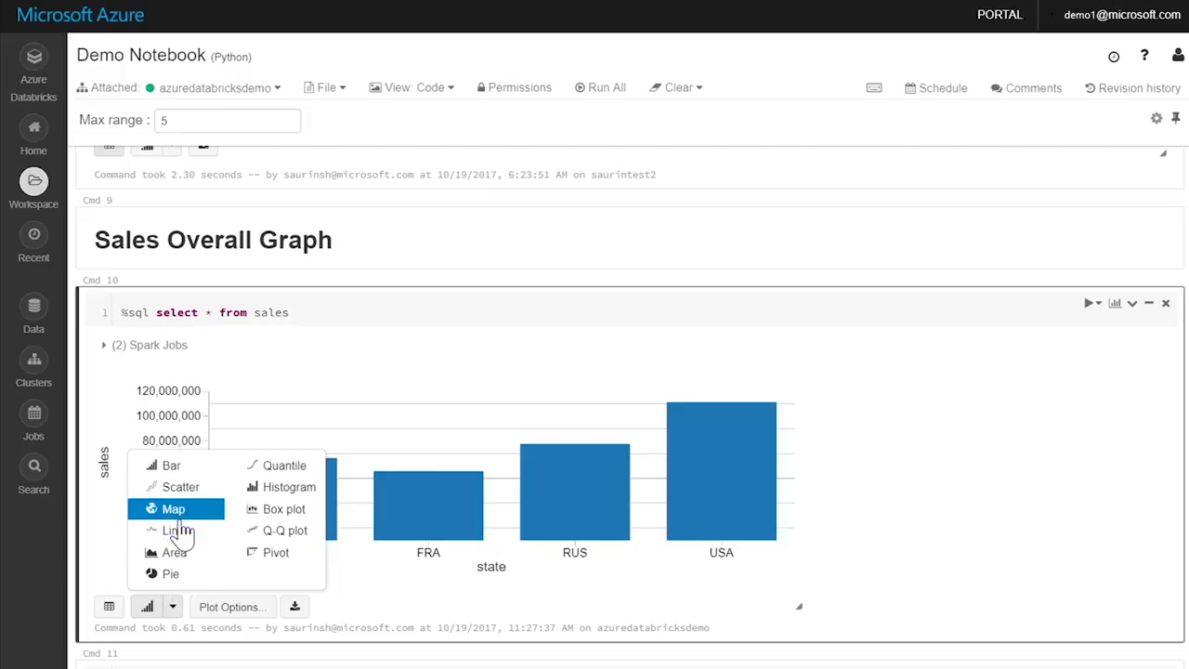
click(173, 508)
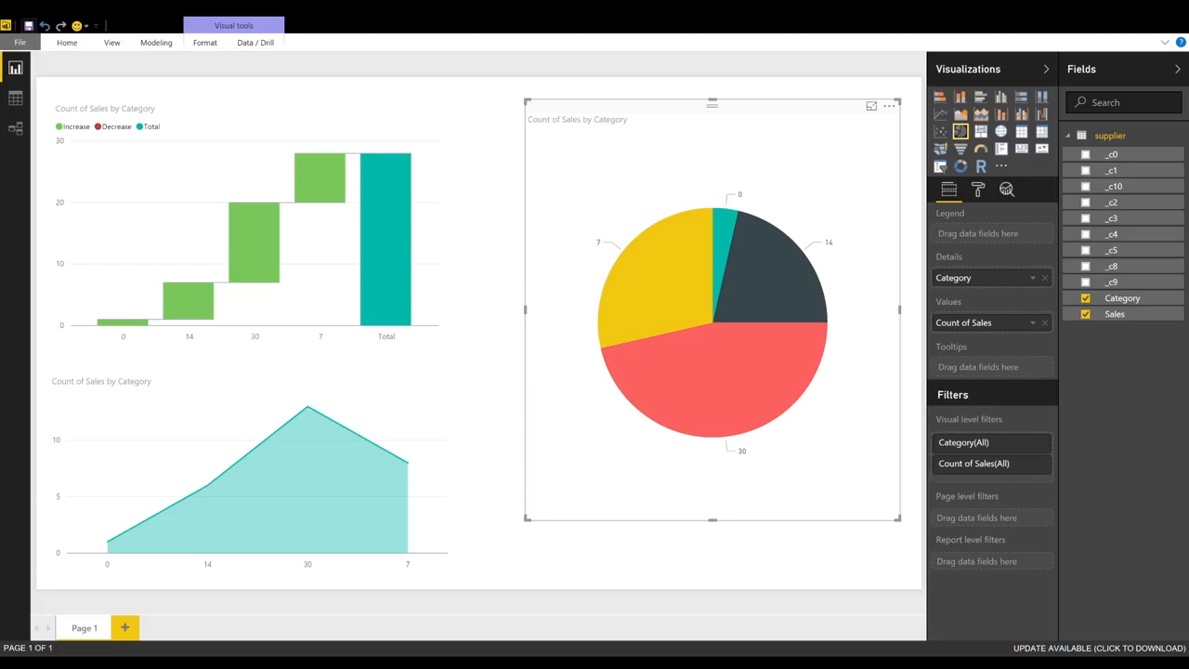
mouse_move(706, 390)
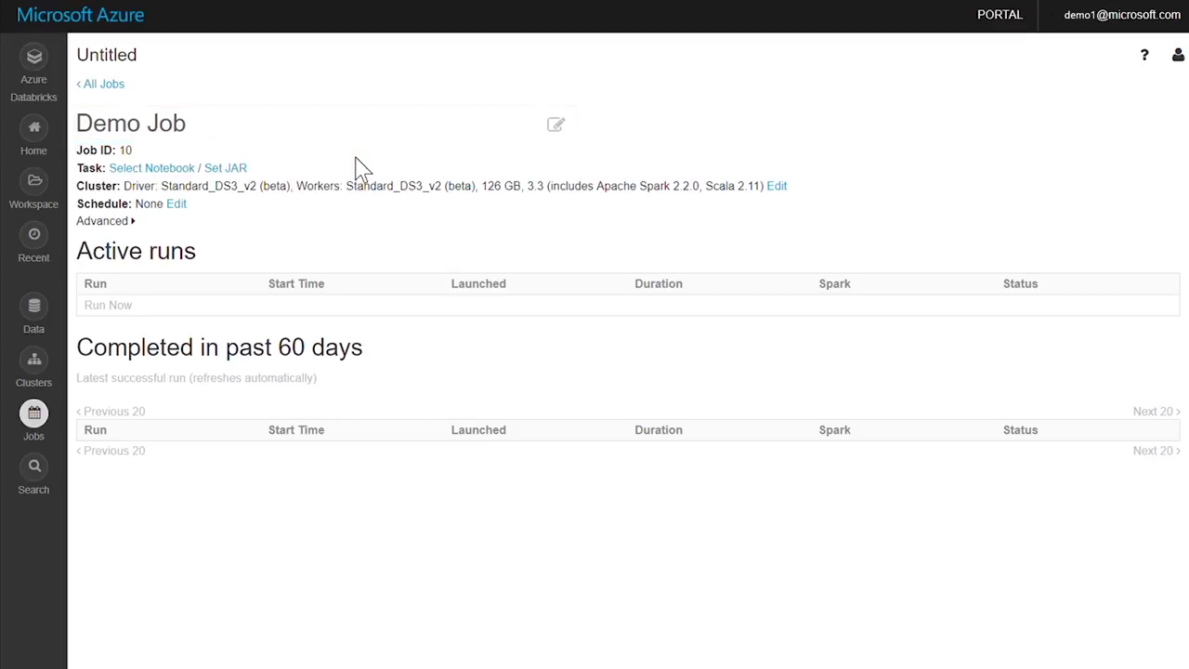
Set Demo Notebook as Demo Job's task
click(152, 167)
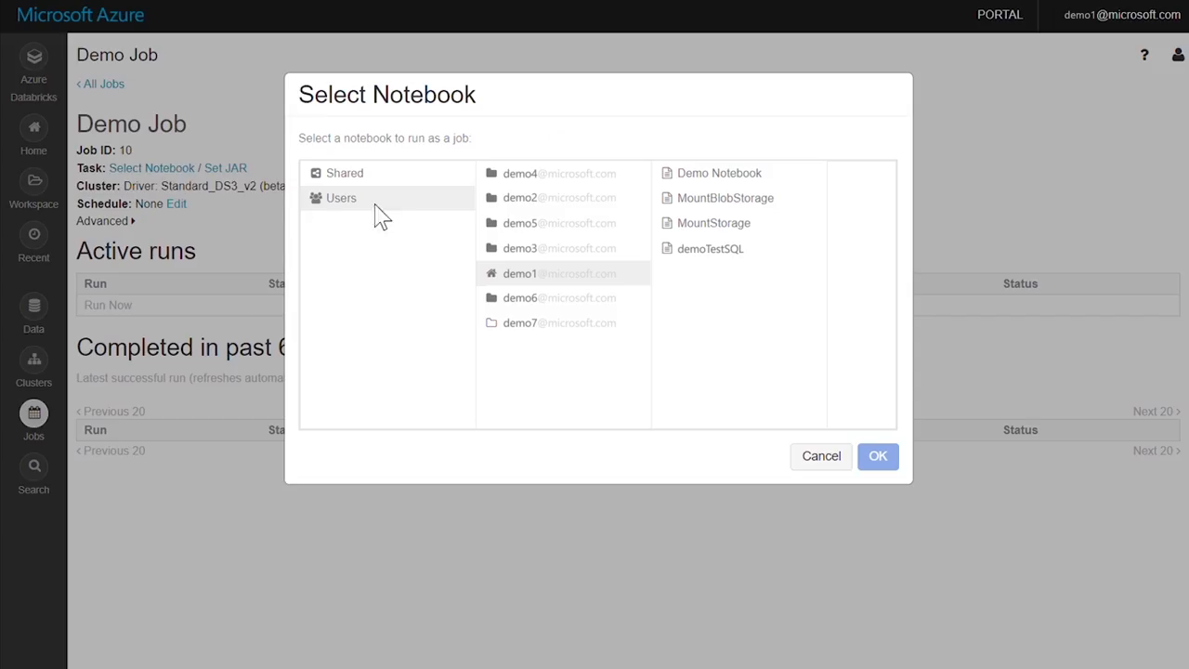
click(719, 173)
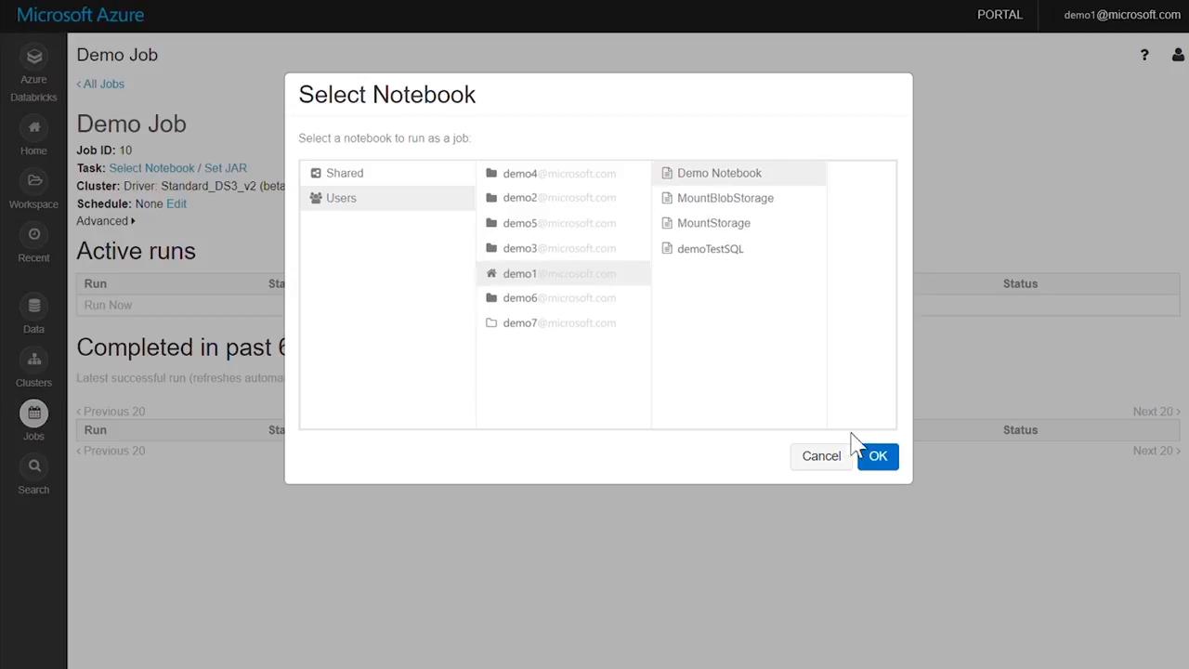
click(876, 455)
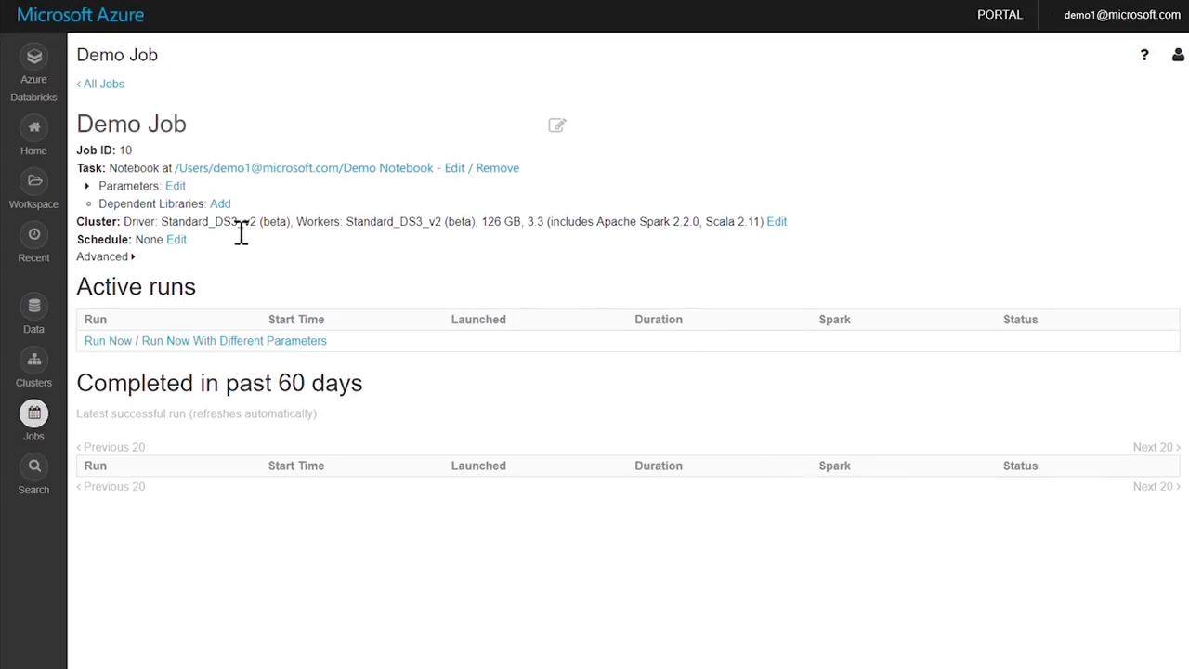
Schedule Demo Job to run daily at 01:00 US/Pacific
click(174, 238)
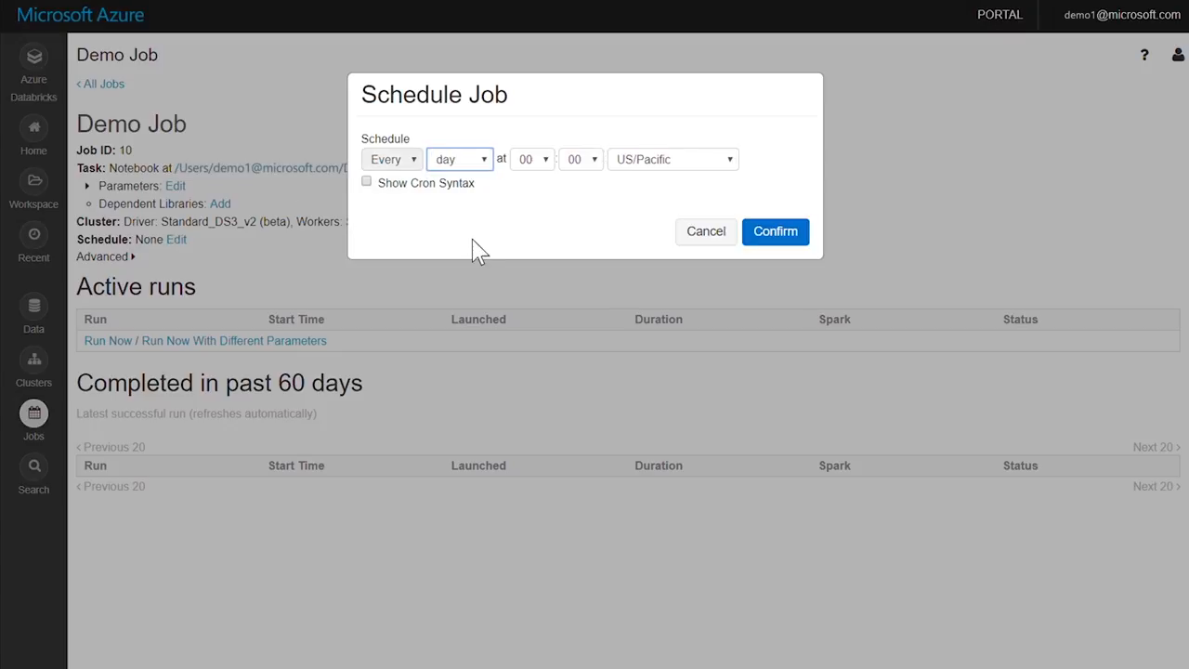
click(533, 159)
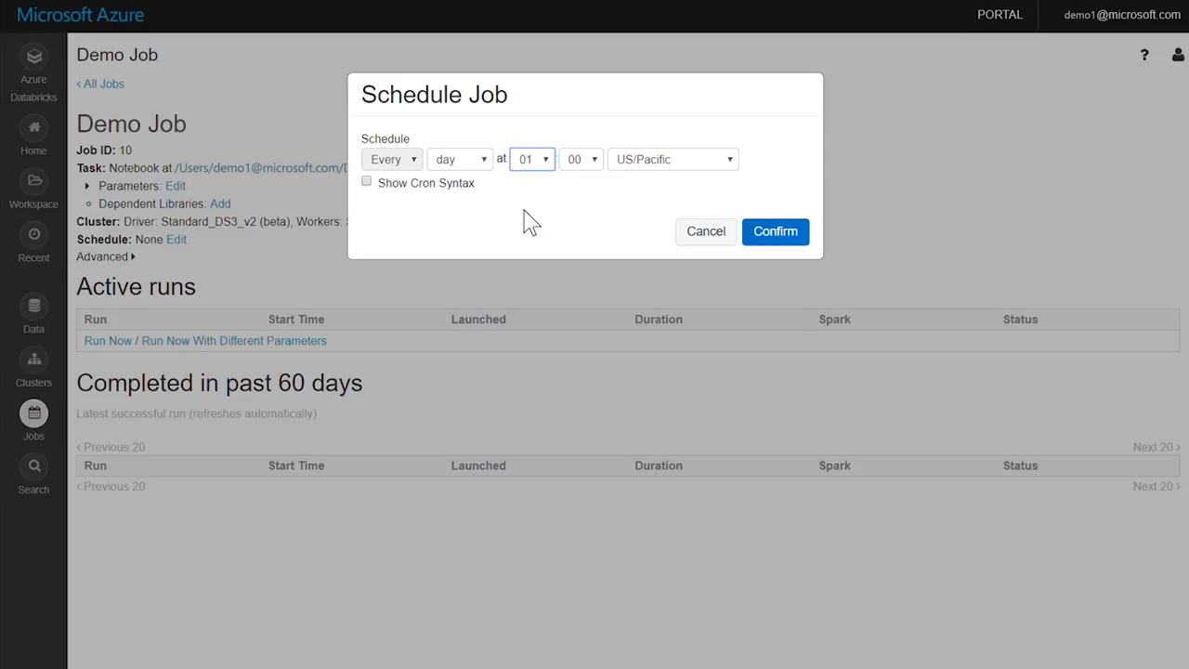
click(705, 231)
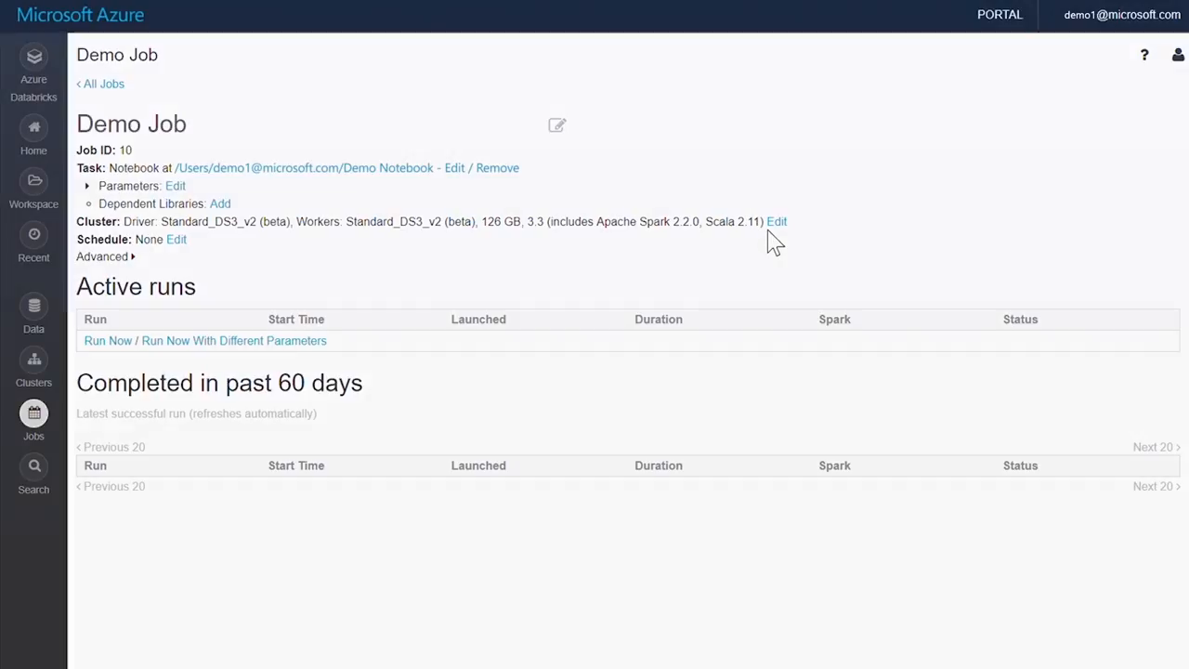